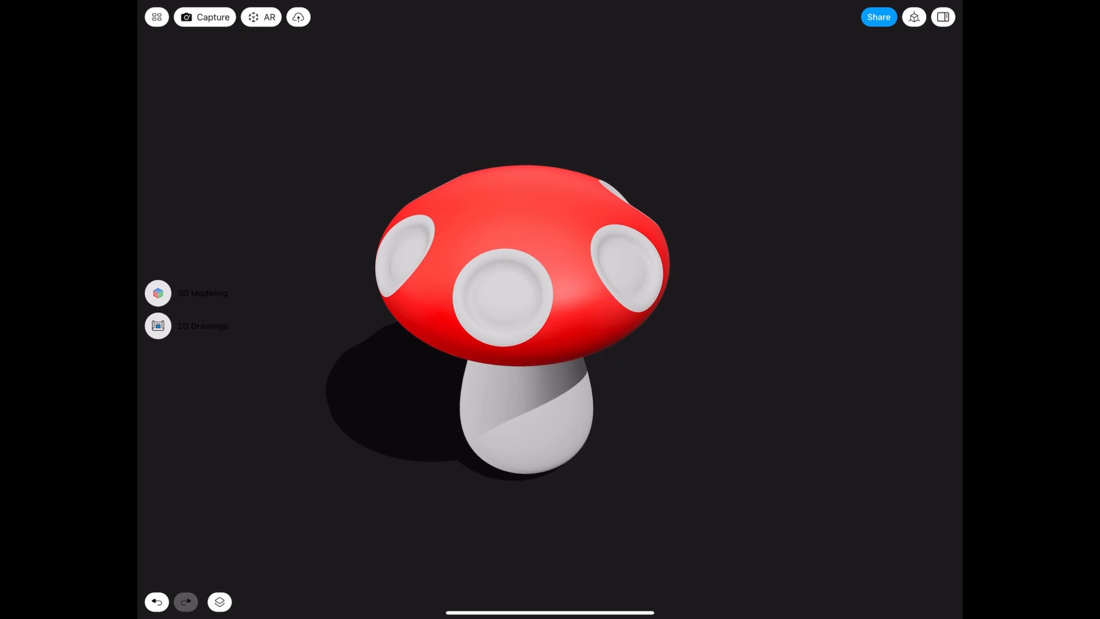
- Leave Visualization and return the mushroom model to the 3D Modeling workspace
left_click(157, 293)
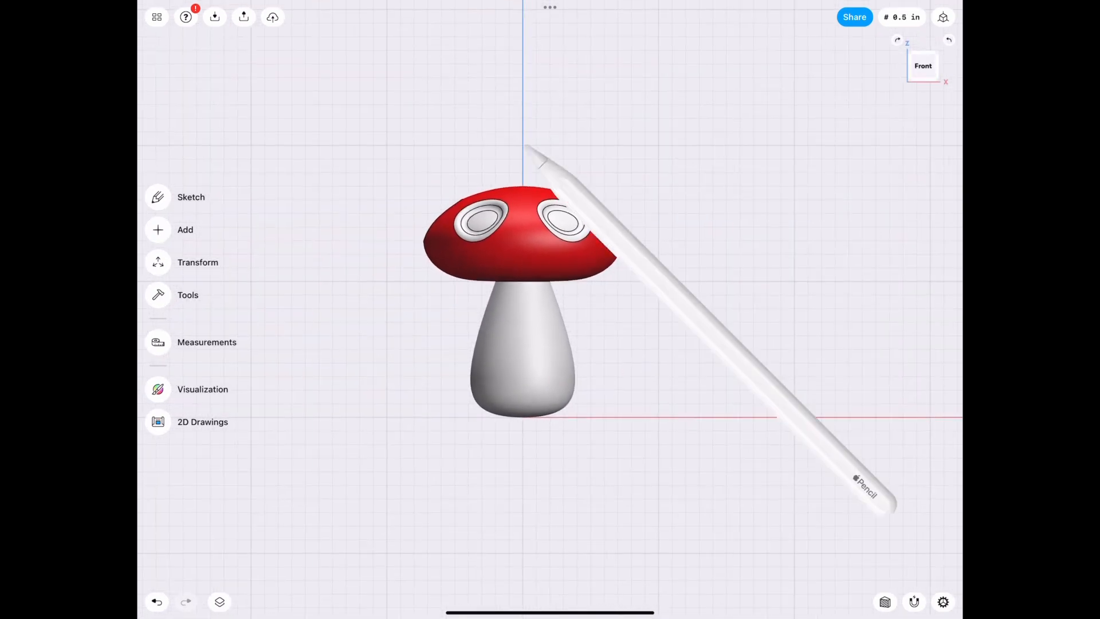
- Start a sketch and draw a 5 by 1.5 inch rectangle below the mushroom
left_click(191, 197)
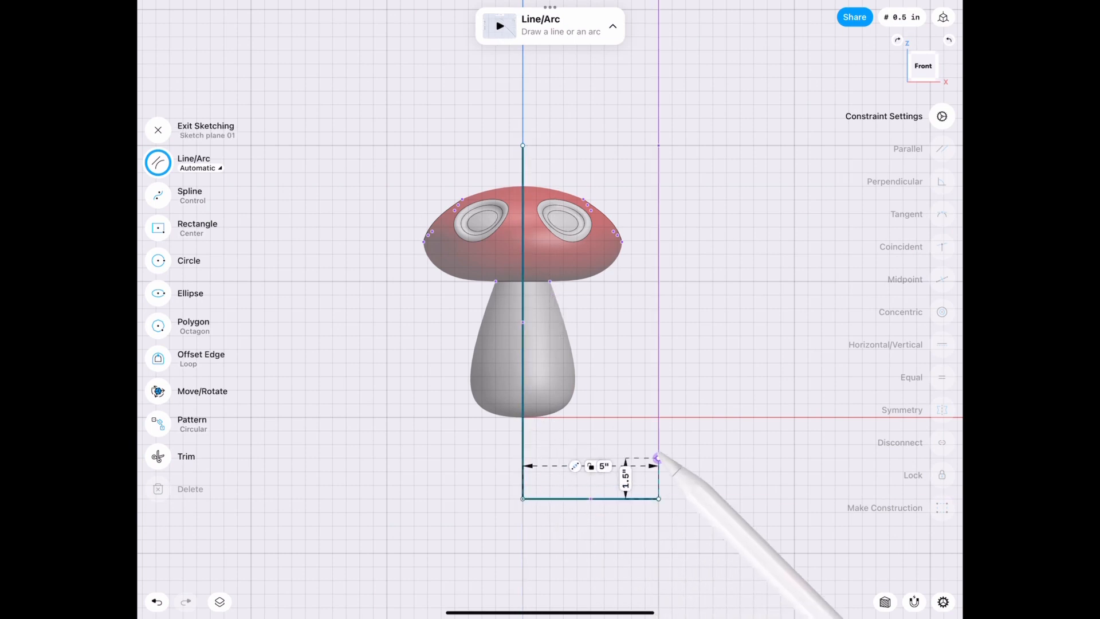
left_click_drag(657, 460, 522, 146)
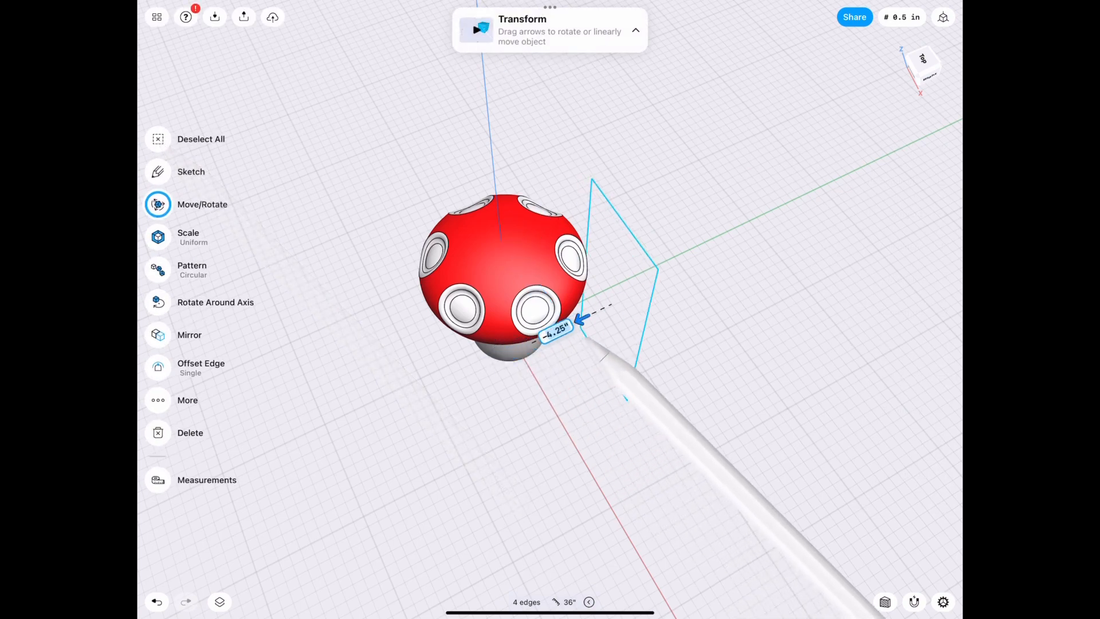
- Shift the rectangle beside the mushroom and extrude it 7.5 inches toward it
left_click_drag(579, 326, 585, 319)
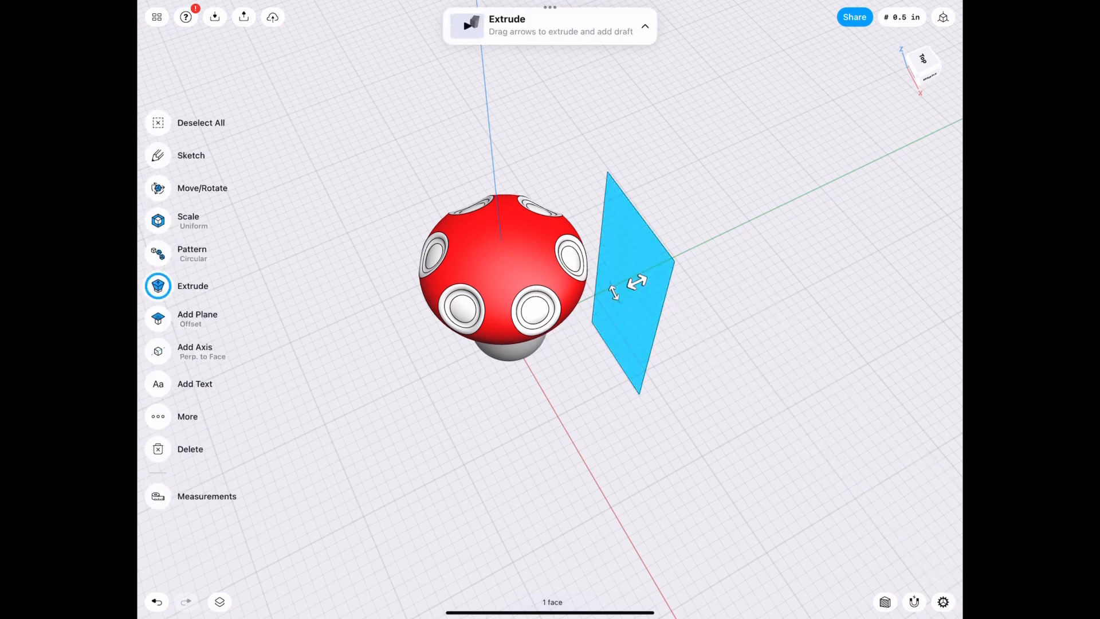
left_click_drag(635, 282, 479, 358)
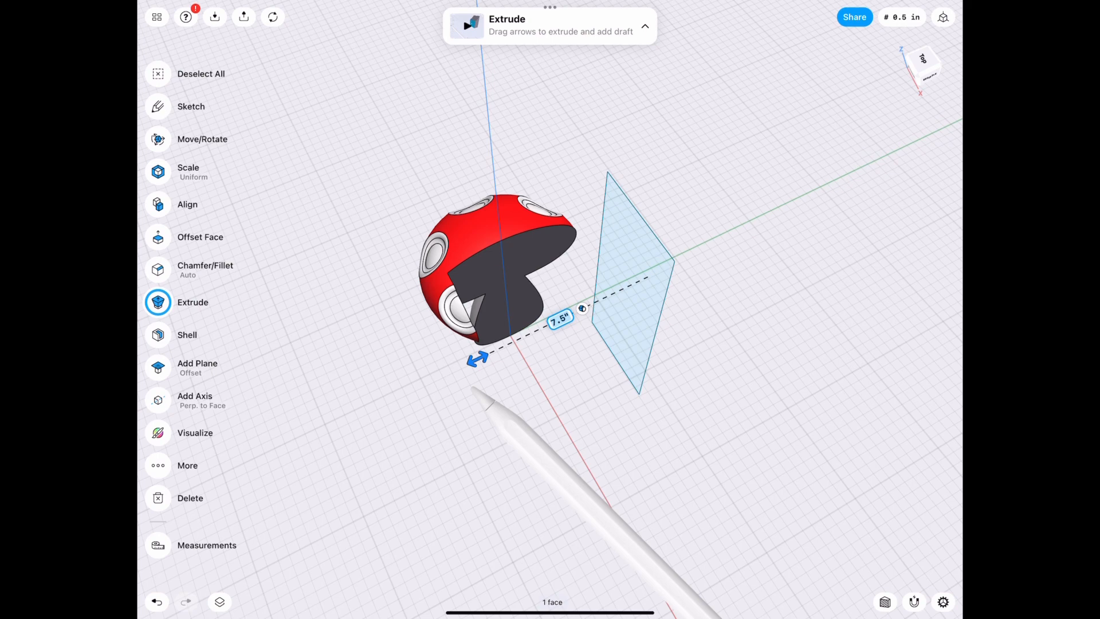
left_click_drag(478, 358, 421, 386)
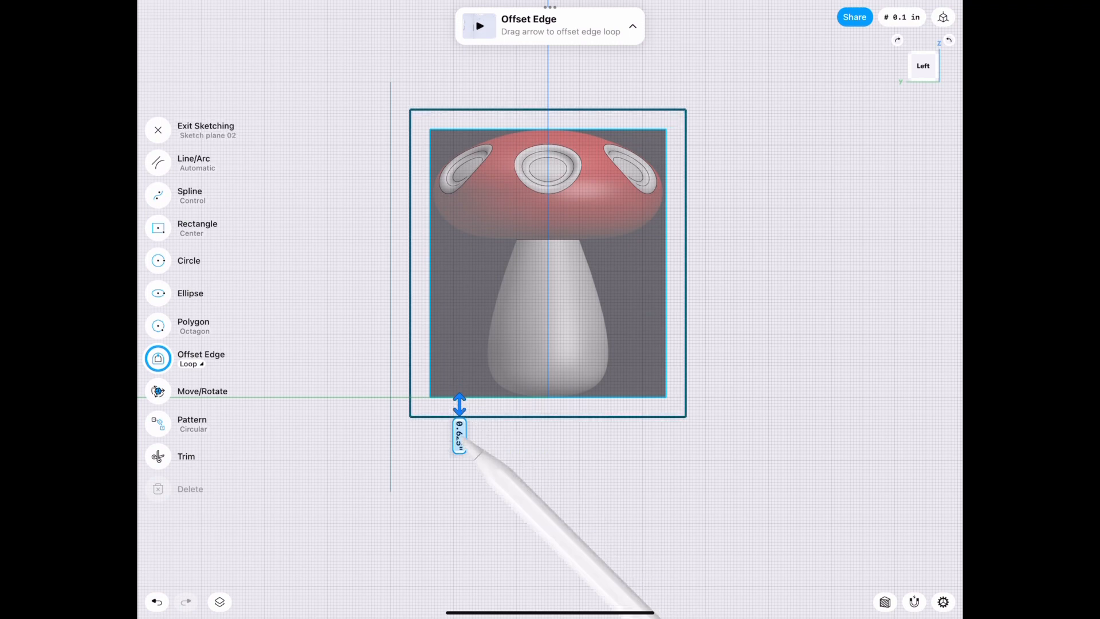
- Offset the outline rectangle by 0.5 inch and extrude its face 3.5 inches
left_click(459, 433)
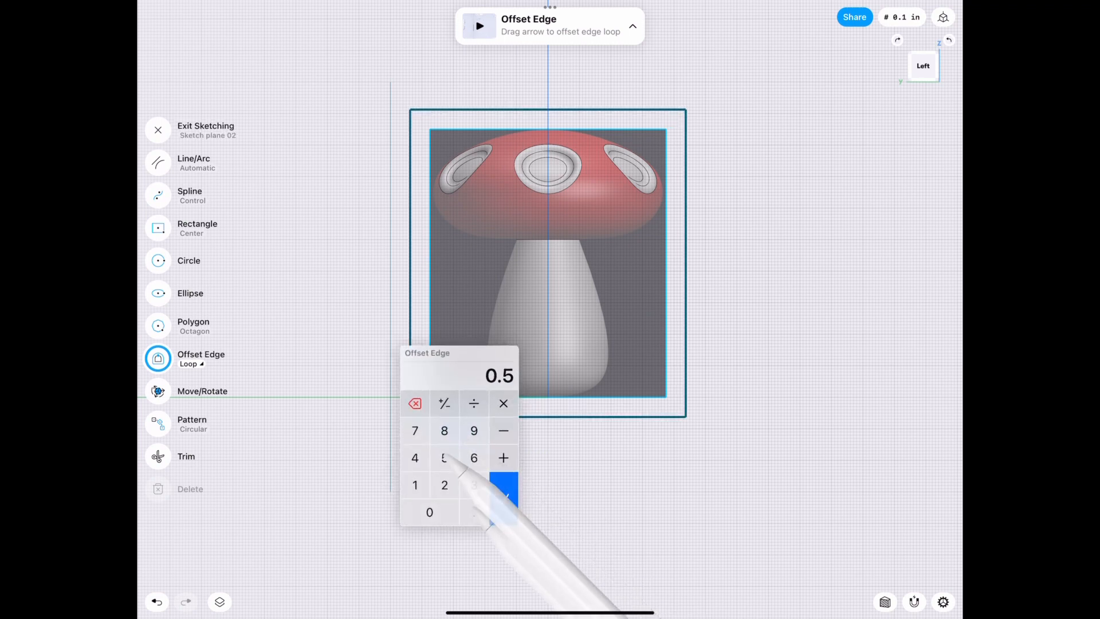
left_click(502, 487)
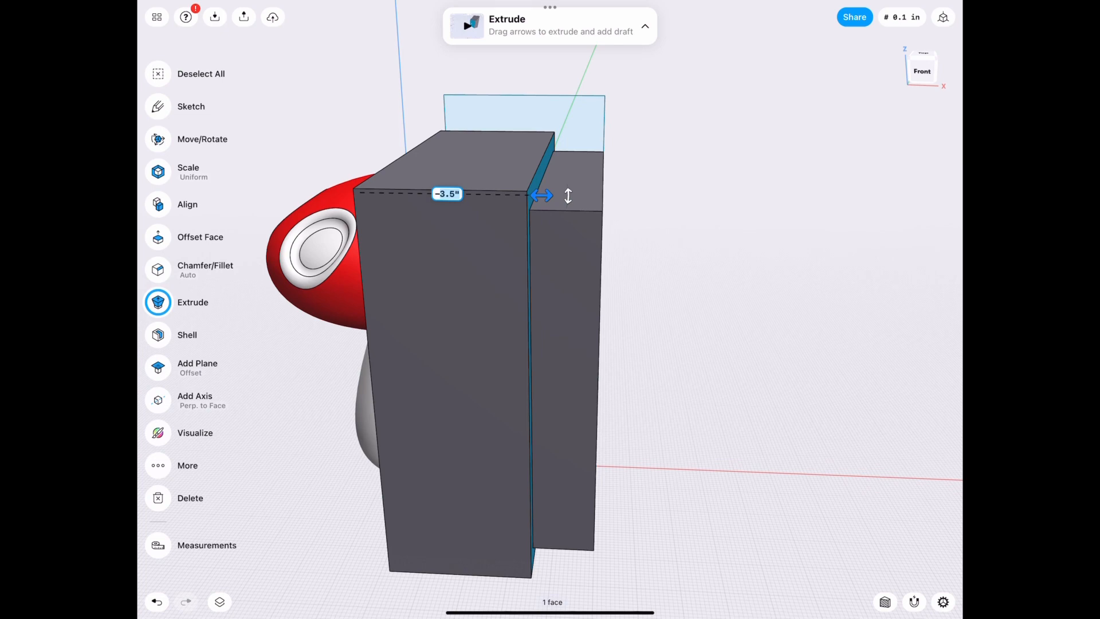
left_click(447, 194)
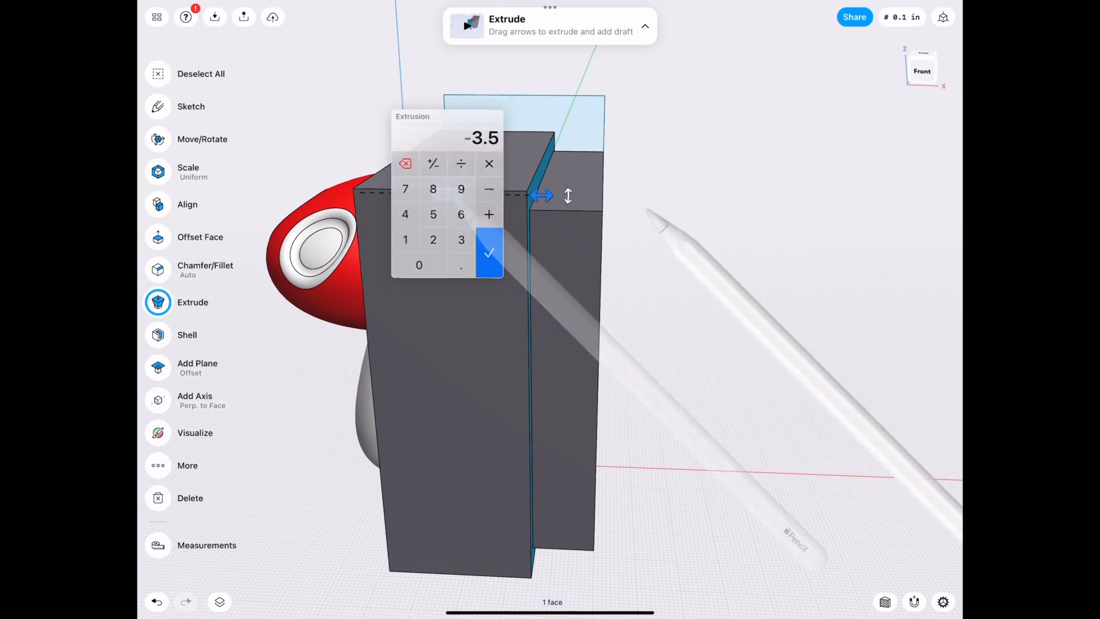
left_click(489, 253)
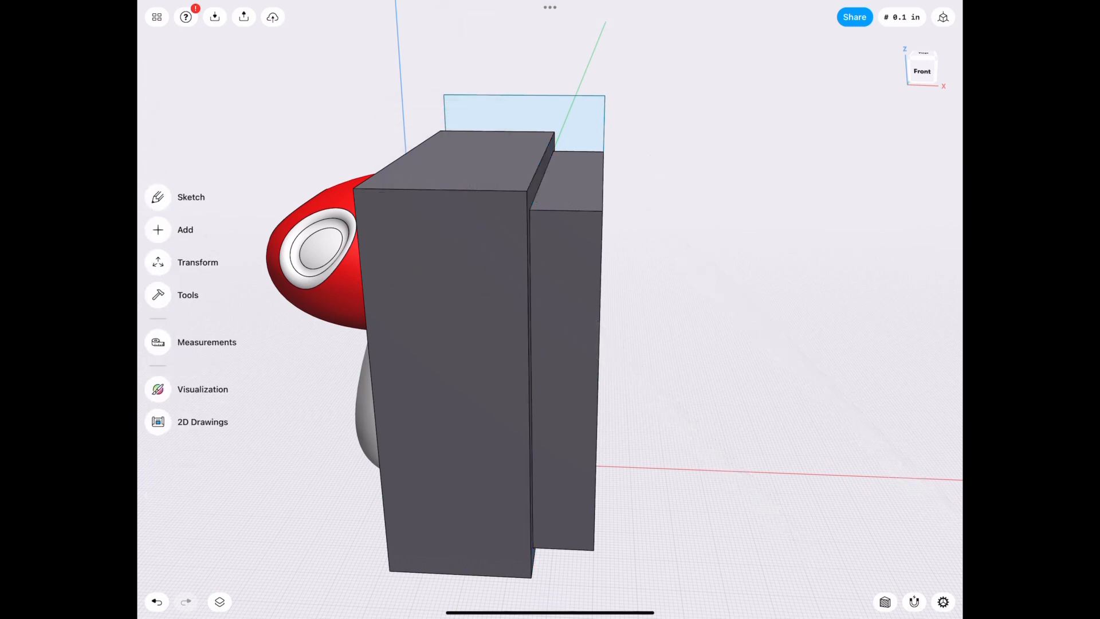
- Select the block and lower its opacity to 34% in Visualization properties
left_click(449, 316)
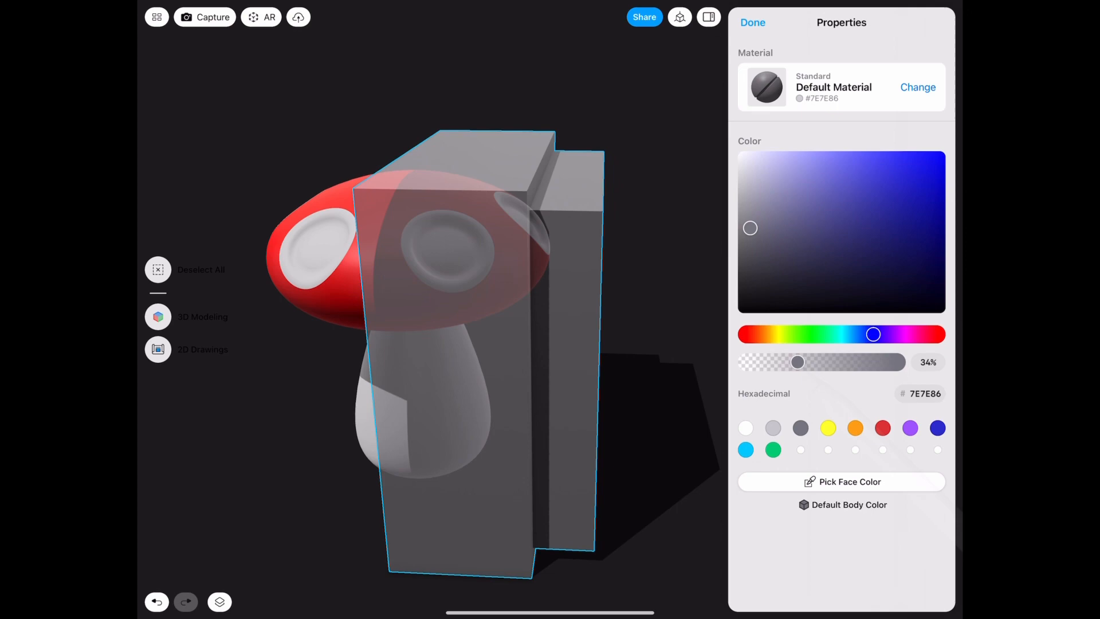
left_click(753, 23)
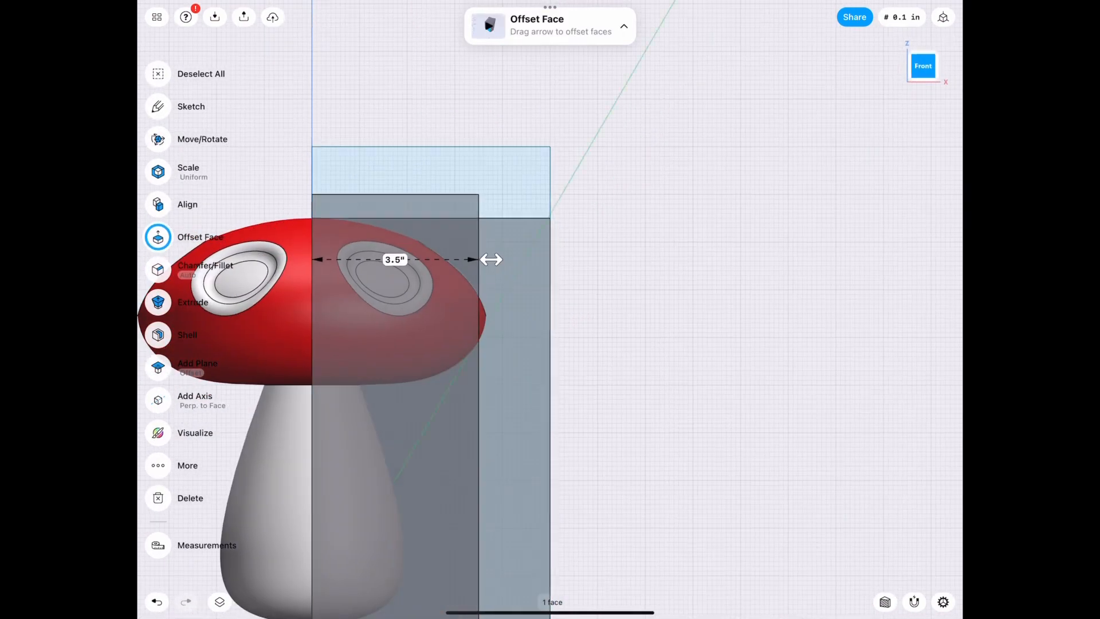
- Push the block's side face out from 3.5 to 3.75 inches
left_click_drag(491, 260, 504, 259)
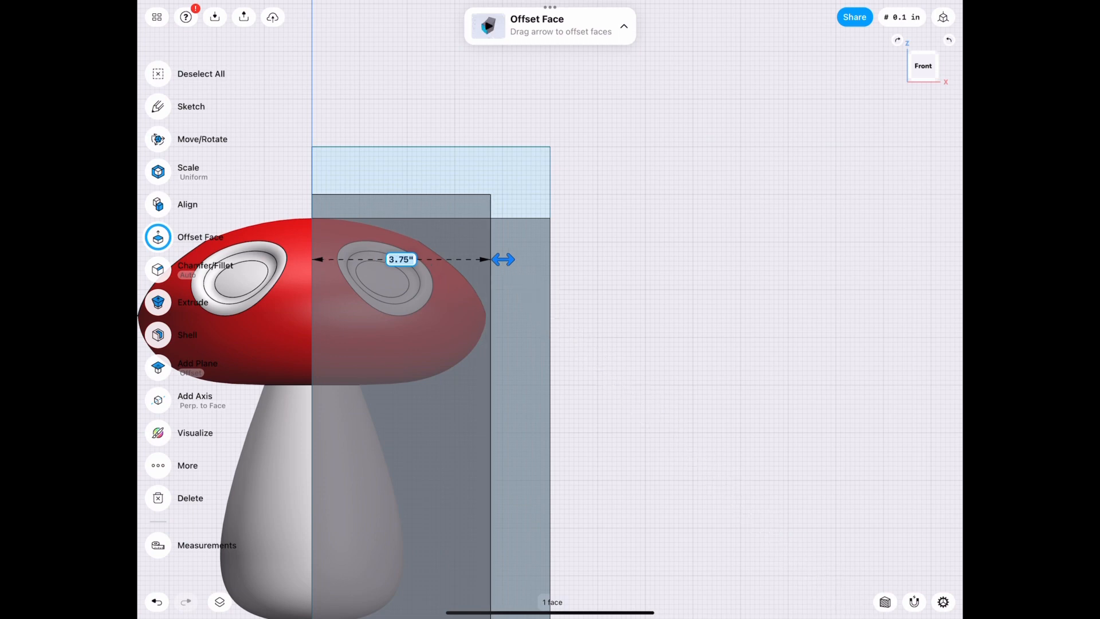
left_click_drag(504, 259, 526, 259)
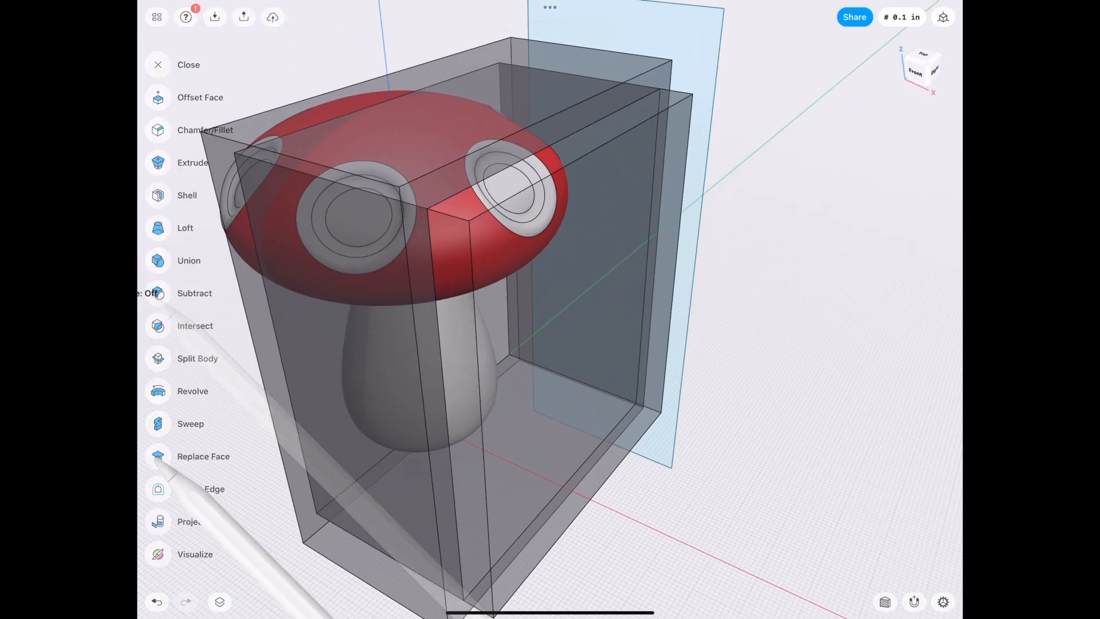
left_click(203, 457)
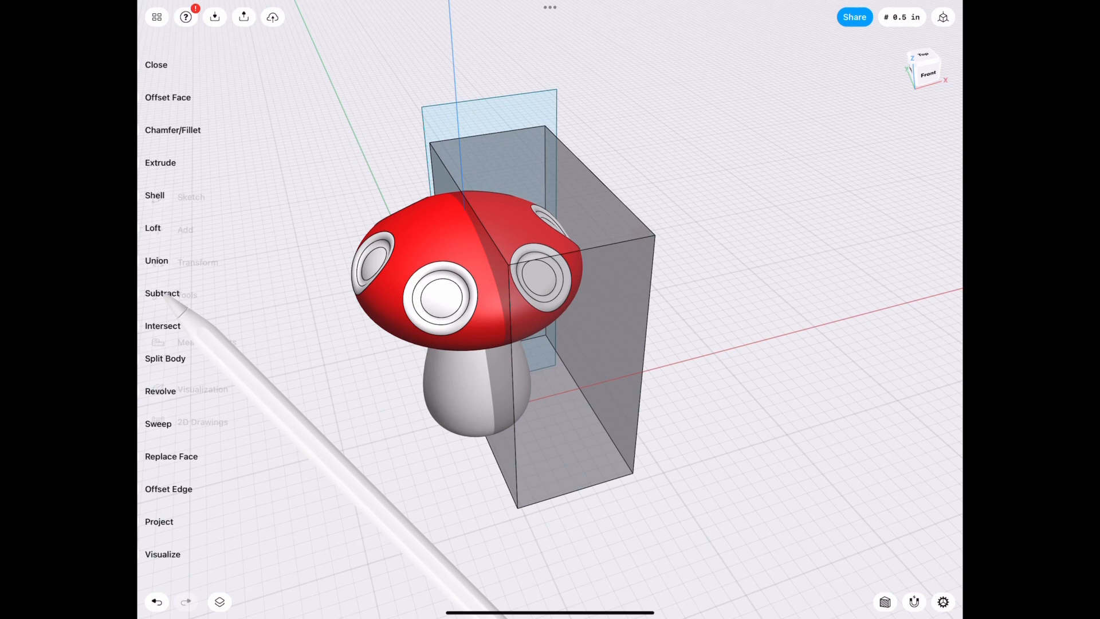
- Subtract the mushroom from the block with Keep Originals enabled
left_click(162, 292)
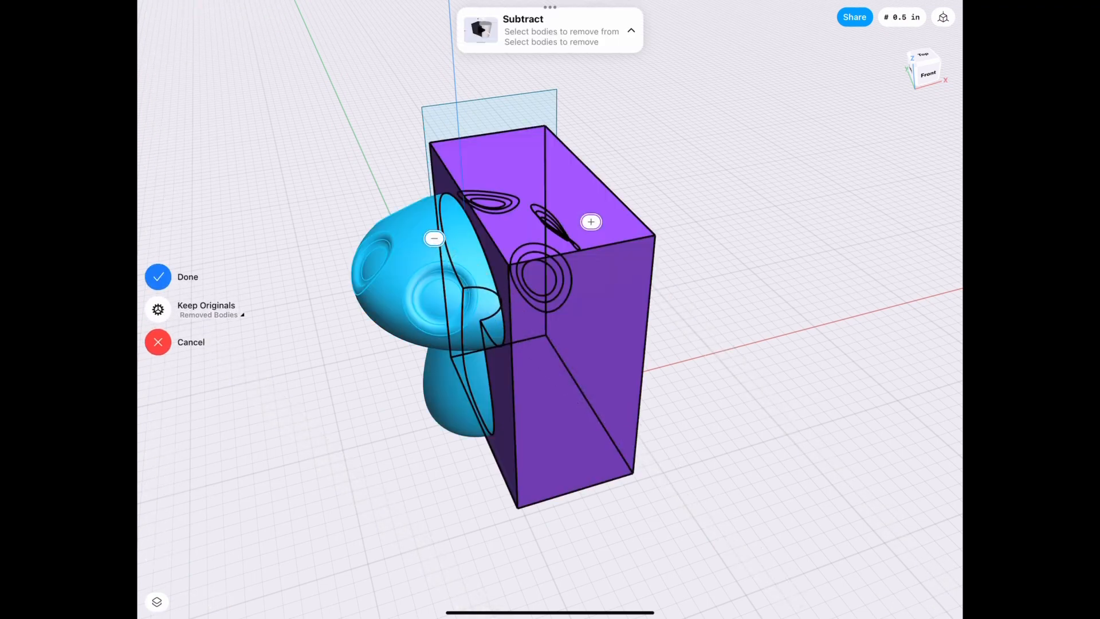
left_click(158, 277)
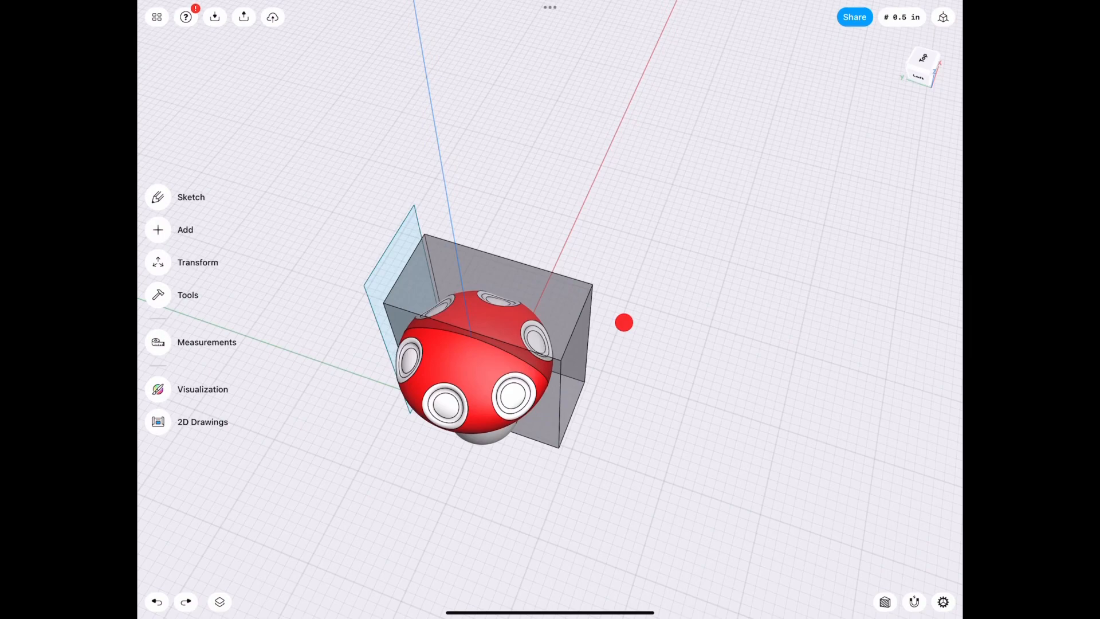
- Copy the carved mold half 7.5 inches away from the first block
left_click(191, 197)
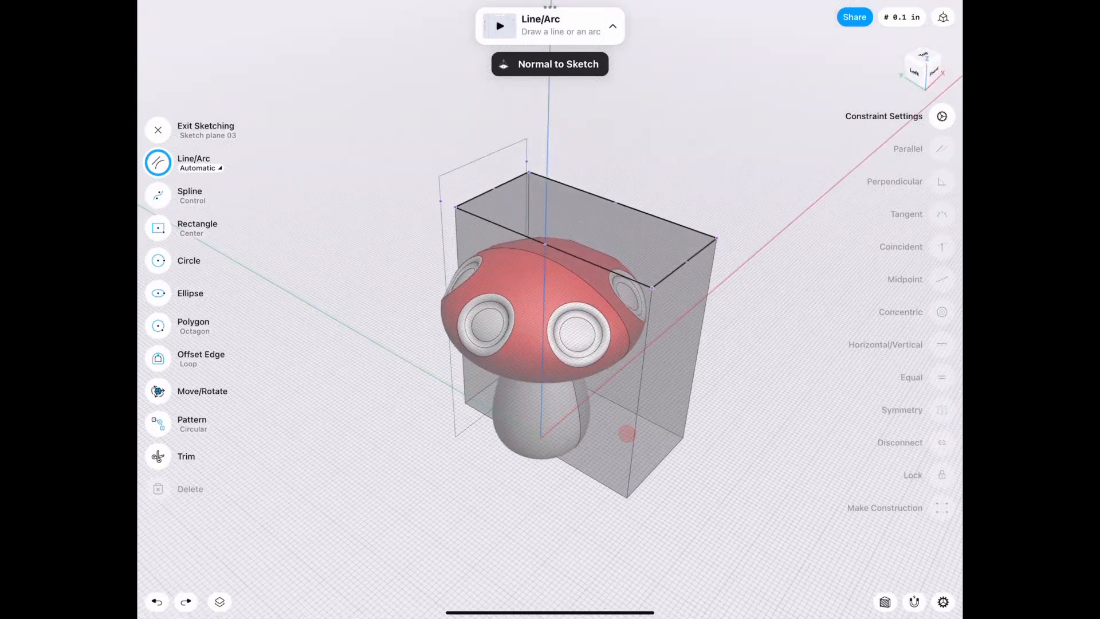
left_click(220, 603)
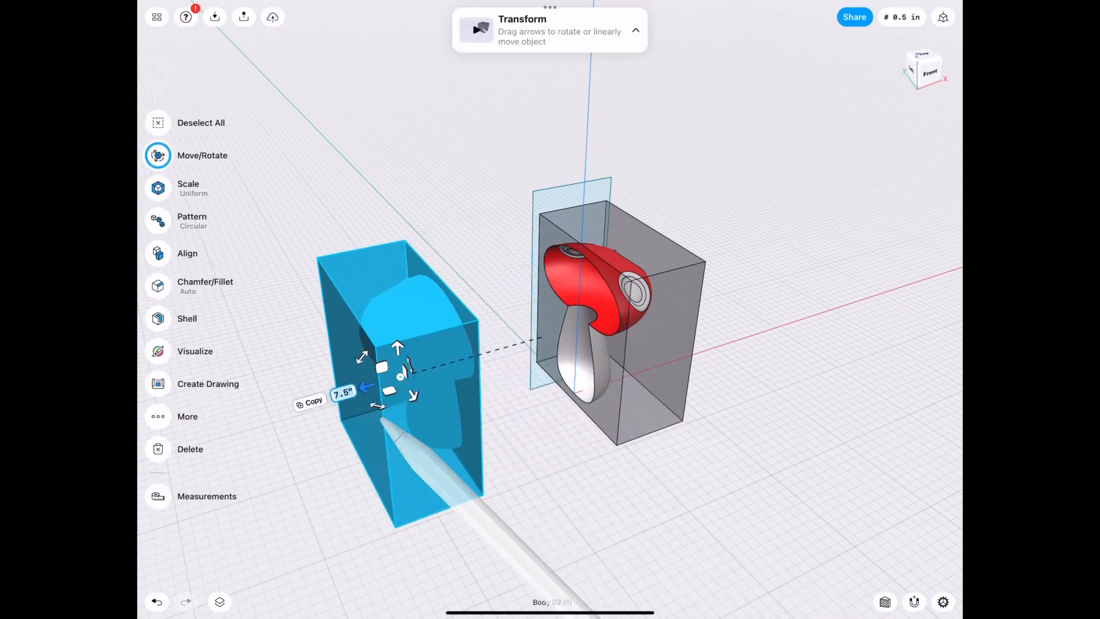
left_click_drag(363, 384, 315, 402)
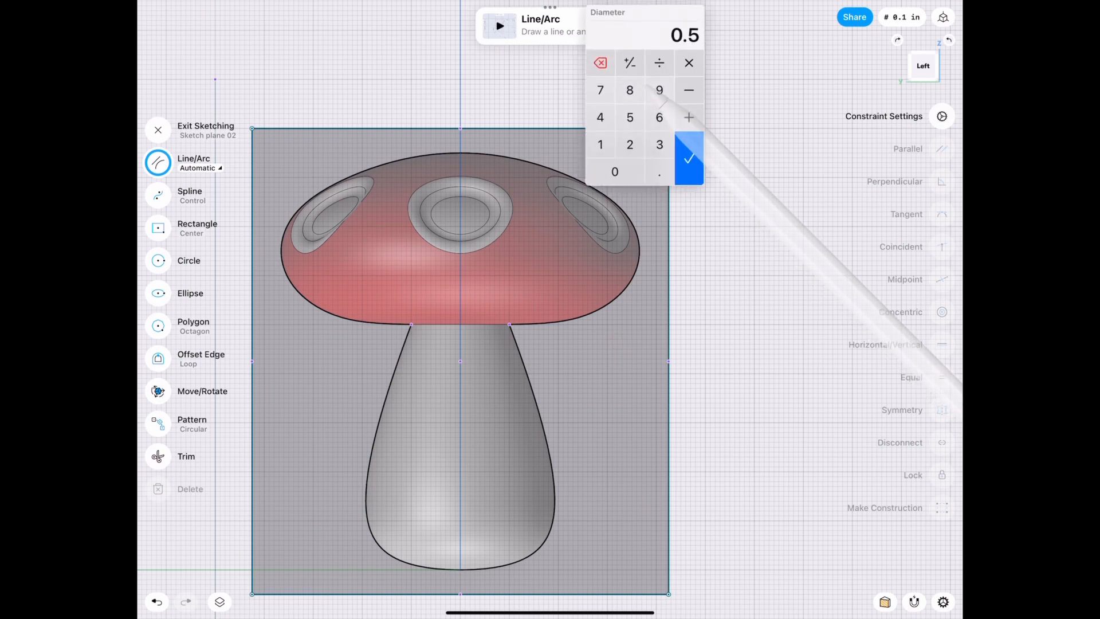
- Sketch a 0.5-inch circle near the block corner, split by a centre line
left_click(688, 158)
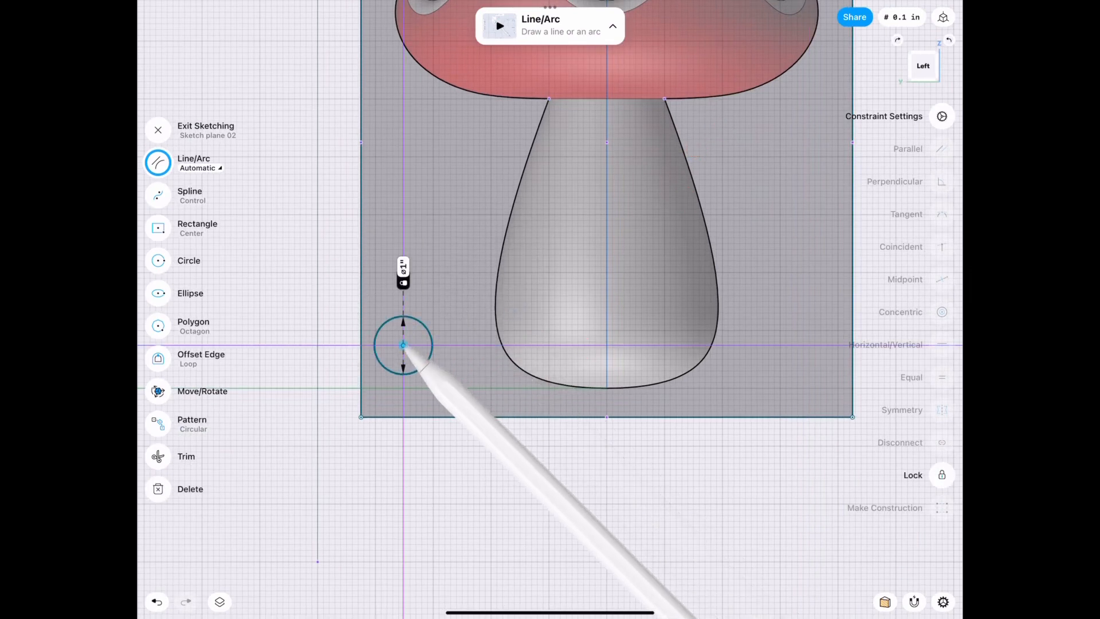
left_click_drag(403, 345, 410, 364)
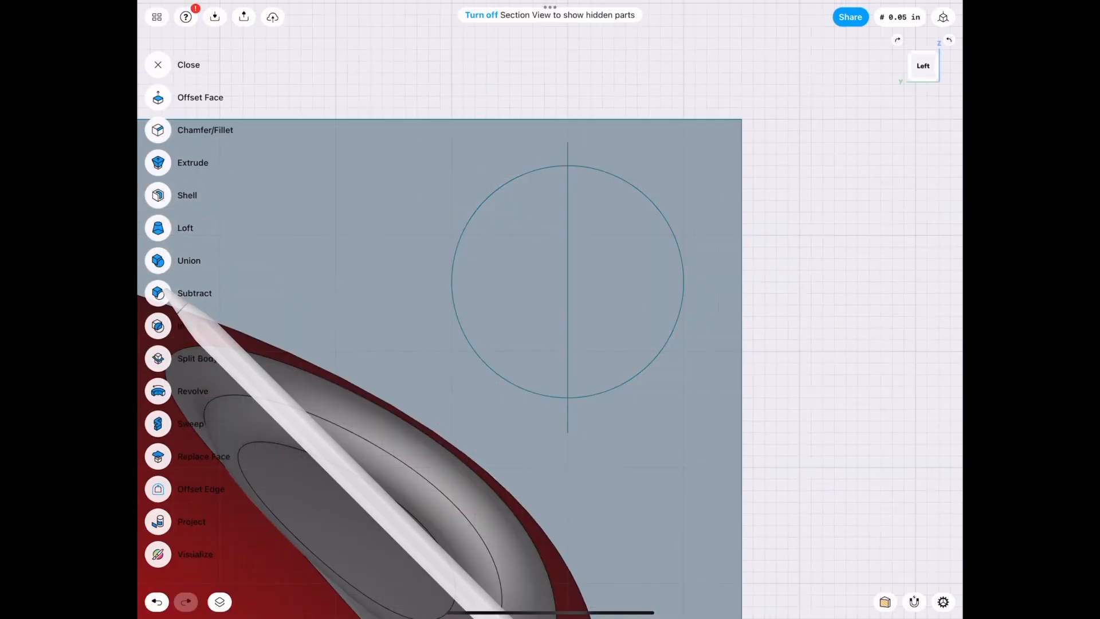
- Revolve the half circle around its centre line into a spherical pin
left_click(193, 391)
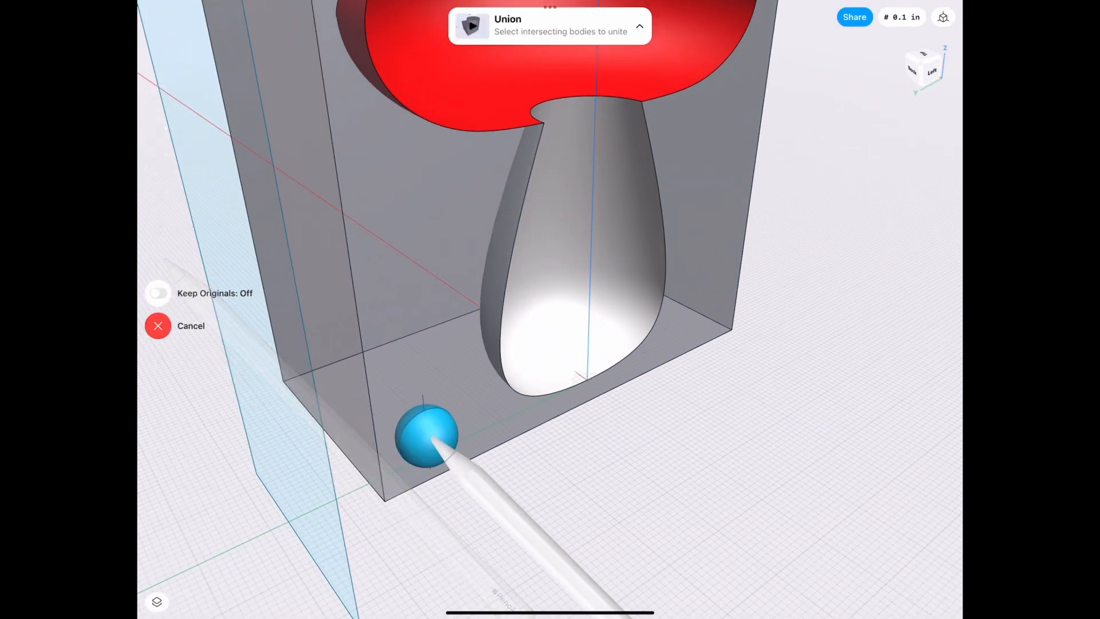
- Orbit to both corner spheres and add the second sphere to the union
left_click_drag(432, 435, 614, 197)
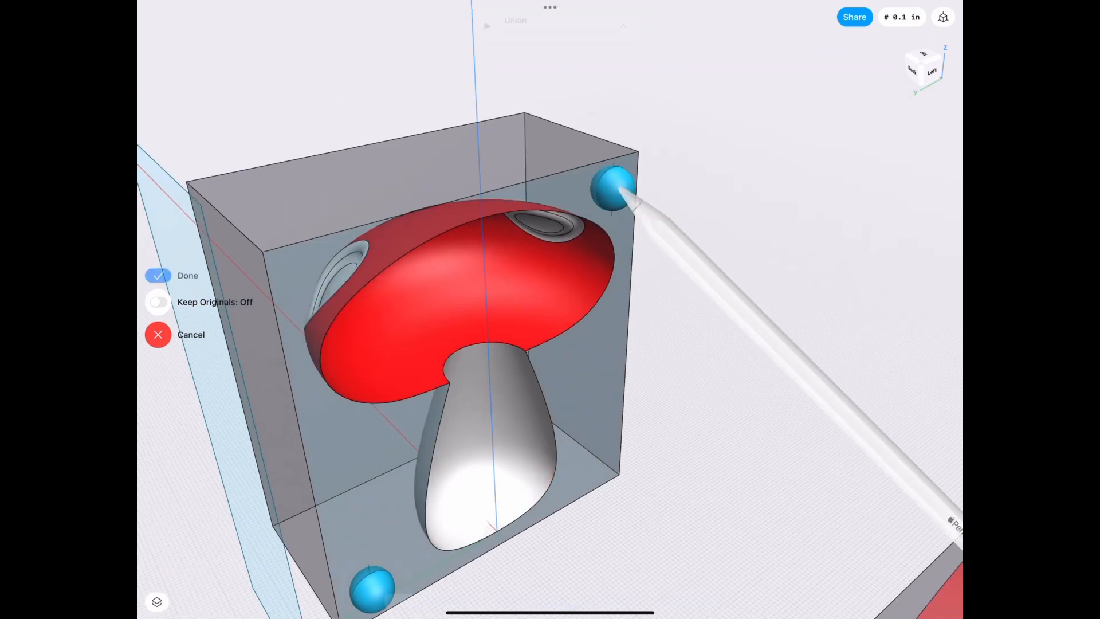
left_click(188, 275)
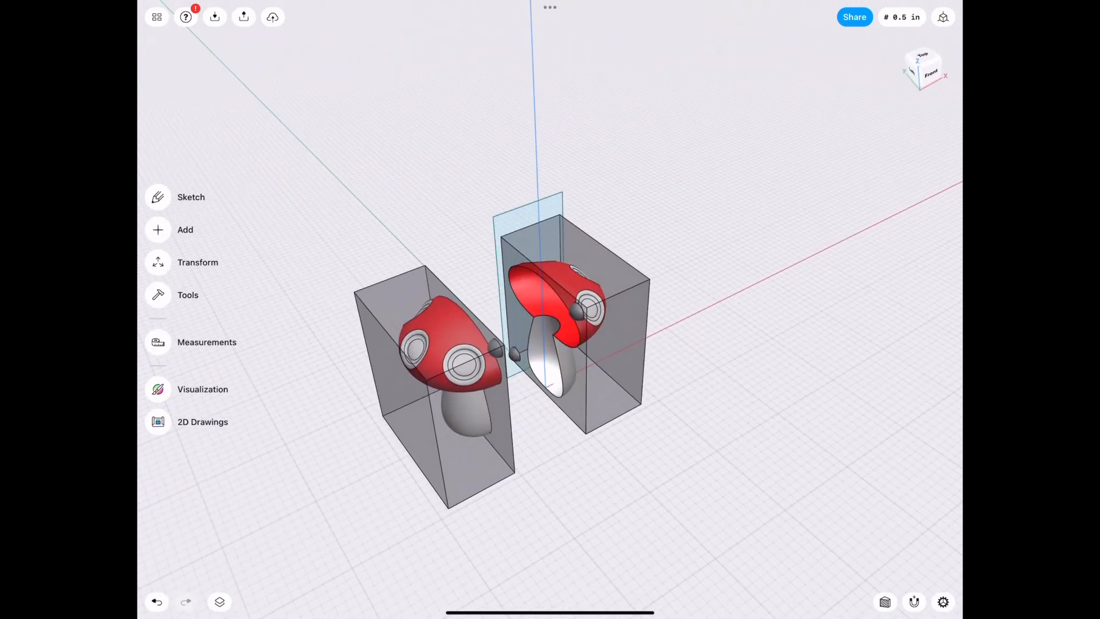
- Close in on the mold half to inspect the hemispherical pin beside the mushroom cavity
left_click(220, 601)
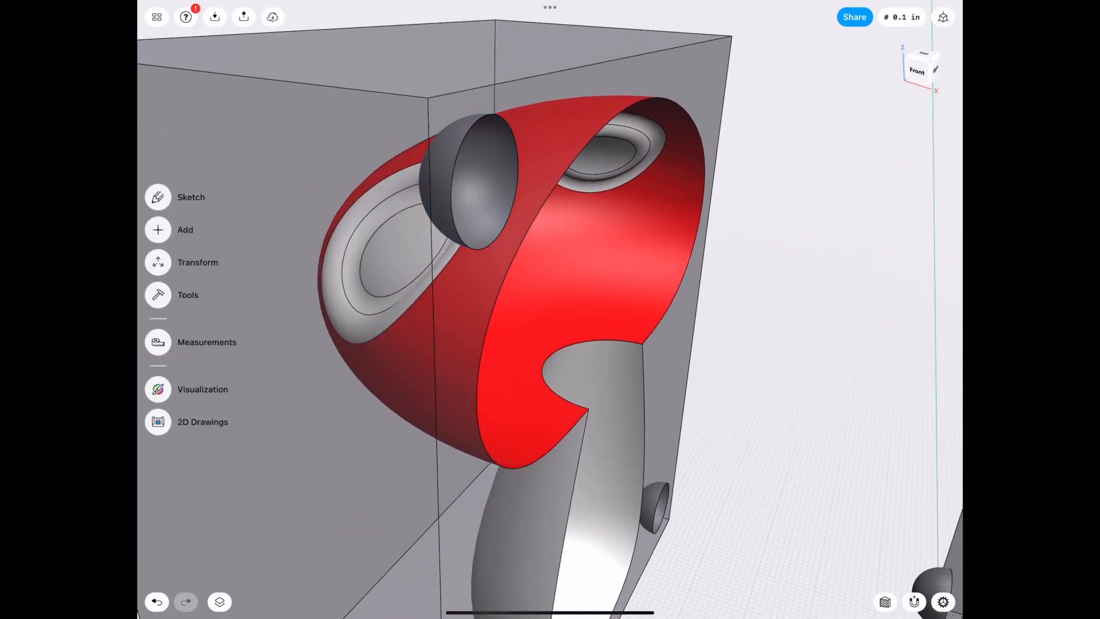
- Scale the hemispherical pin uniformly, then enter an exact scale factor
left_click(185, 229)
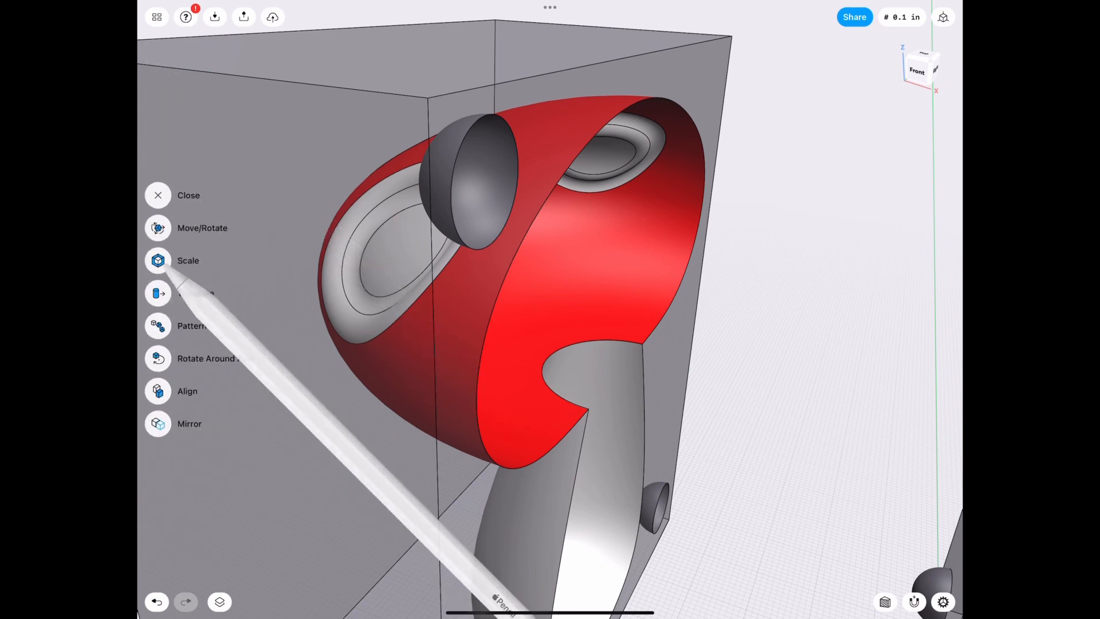
left_click(158, 260)
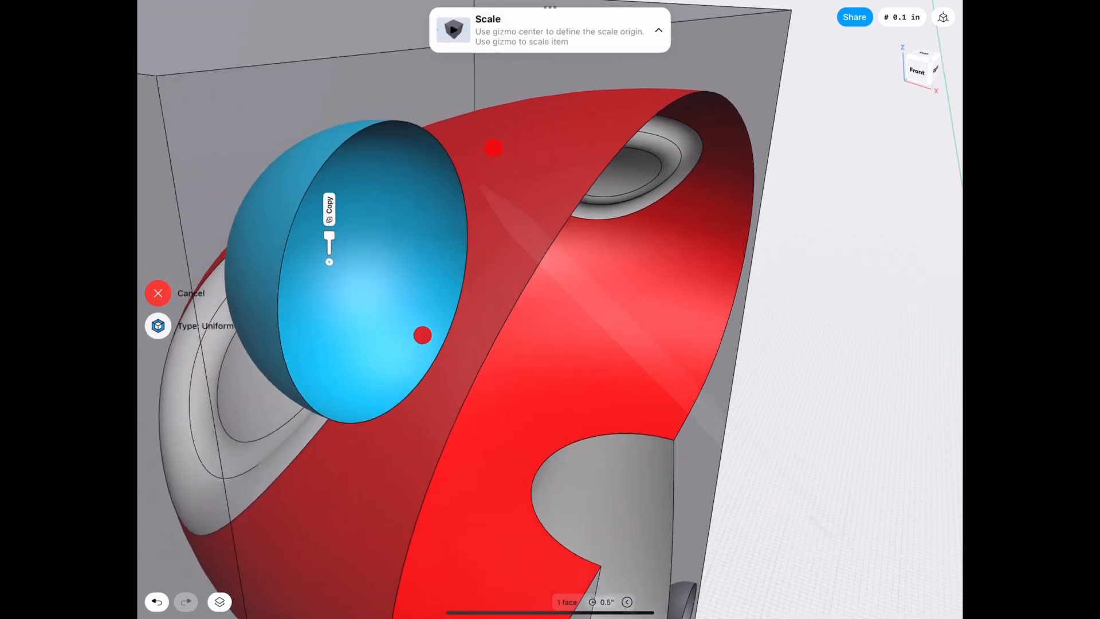
left_click_drag(330, 246, 388, 224)
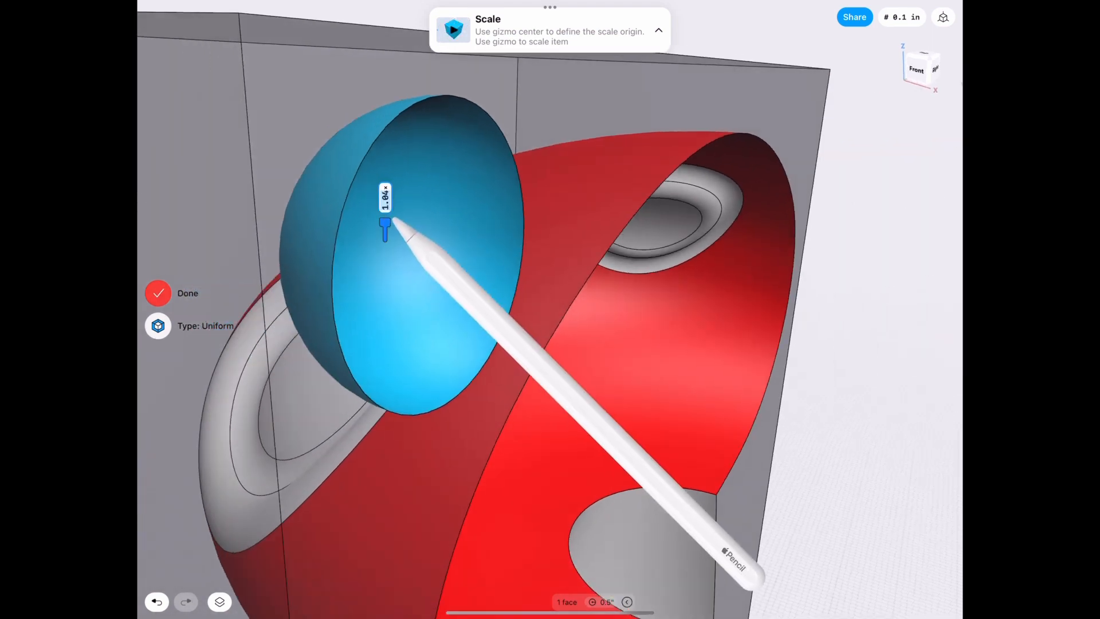
left_click(385, 200)
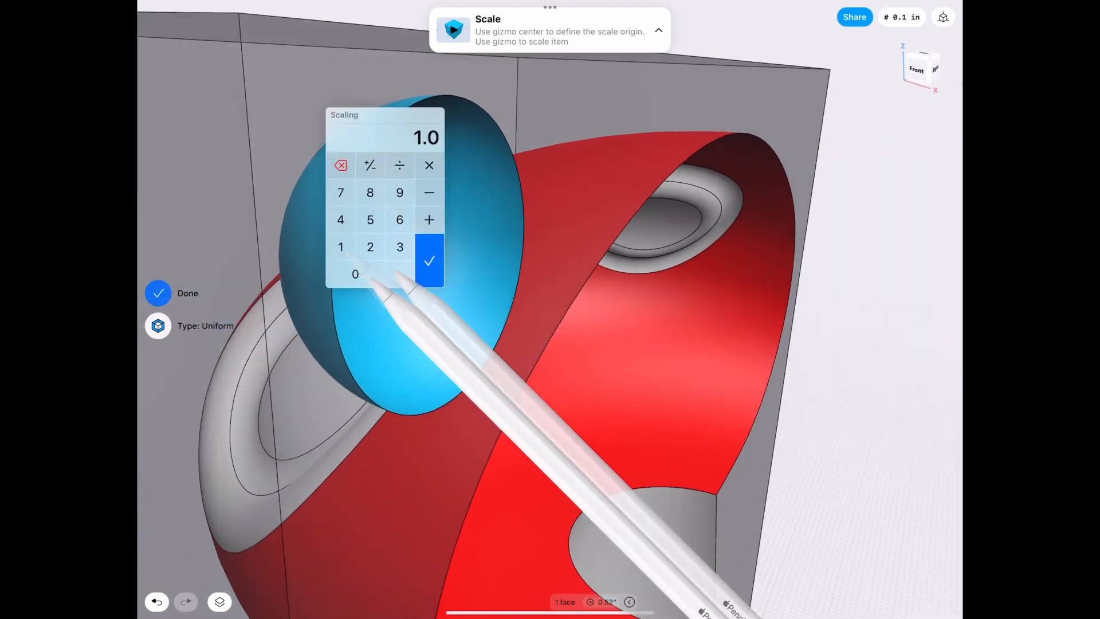